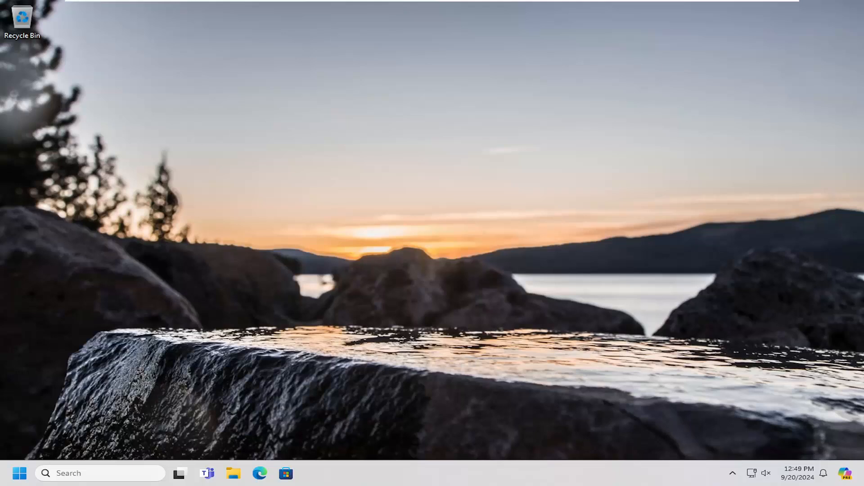
pyautogui.moveTo(91, 416)
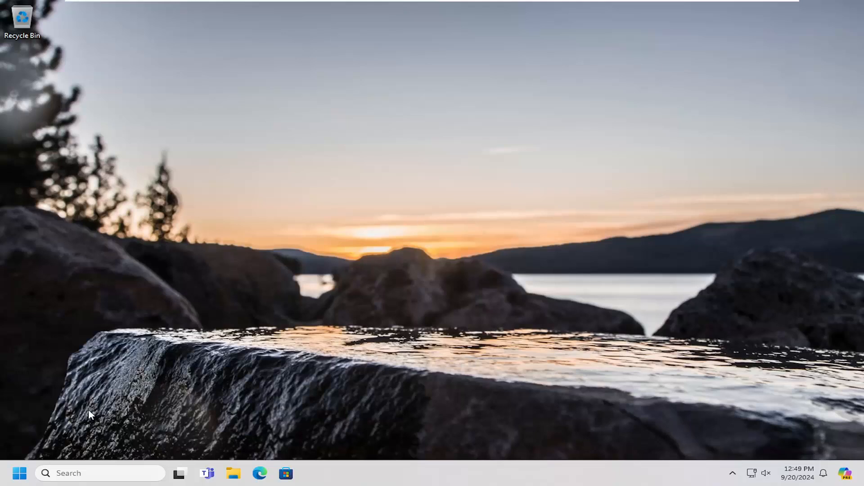
# Bring up the Windows Start menu from the taskbar
pyautogui.click(19, 473)
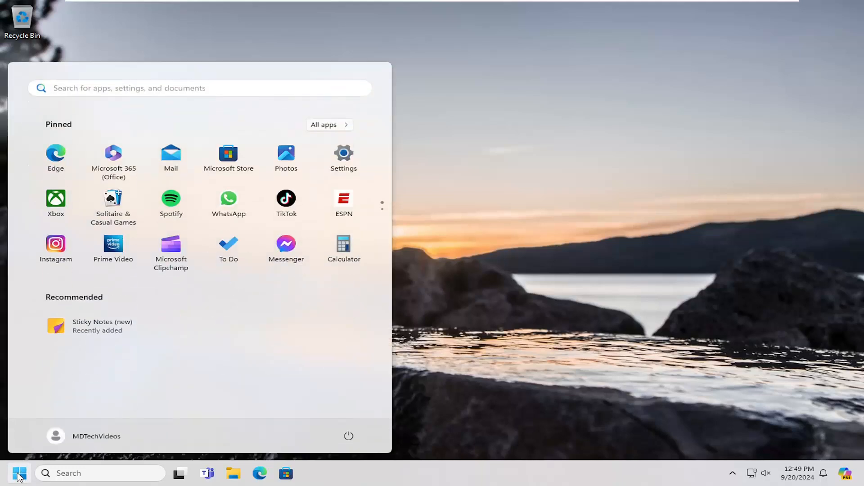
# Search 'dxdiag' in Start and launch the DirectX Diagnostic Tool
pyautogui.write('dxd')
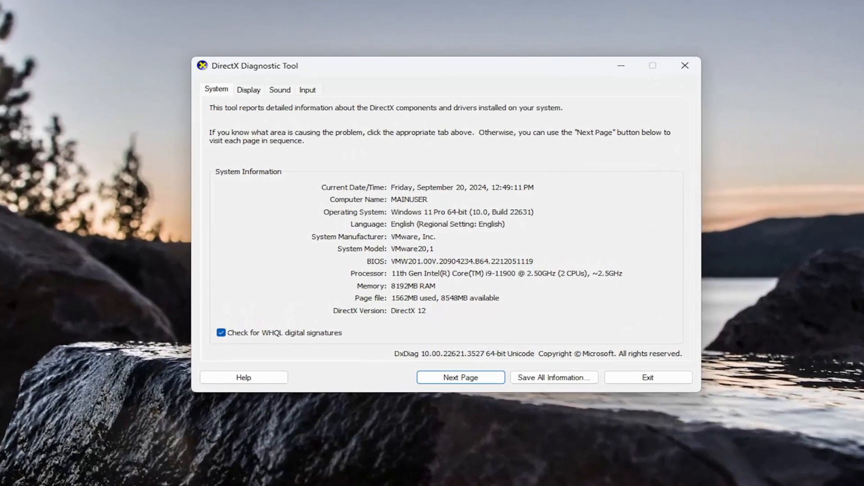
pyautogui.moveTo(738, 222)
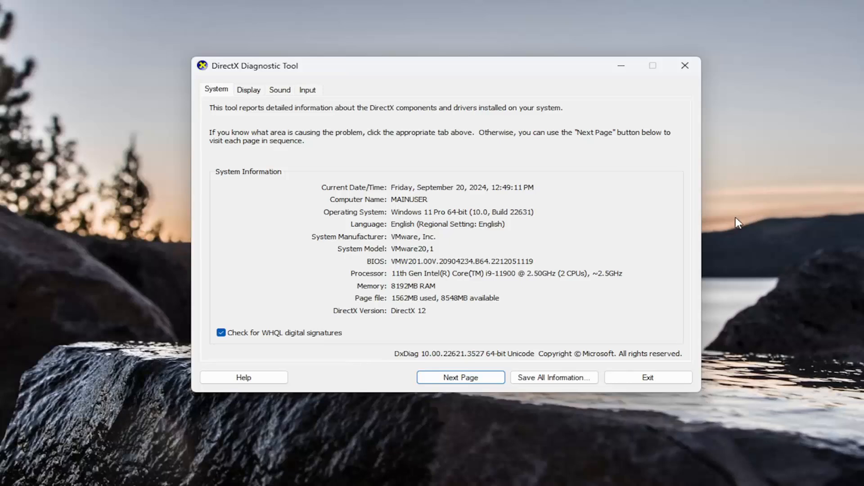
pyautogui.moveTo(262, 177)
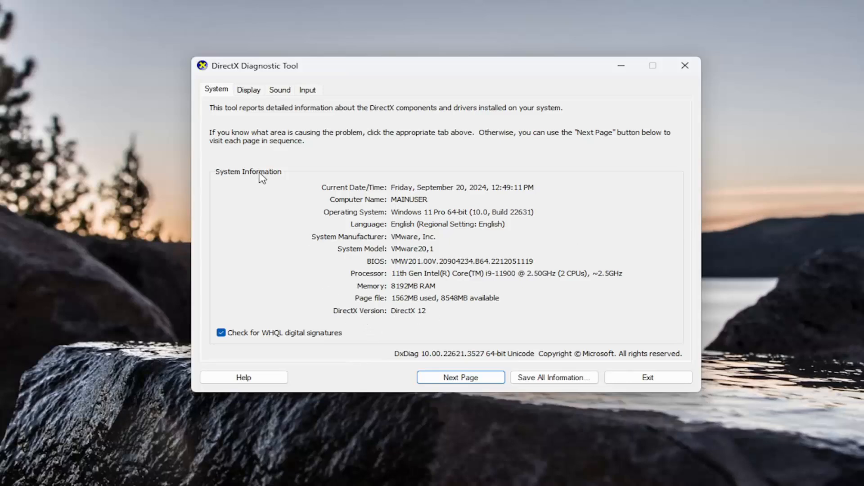
pyautogui.moveTo(402, 314)
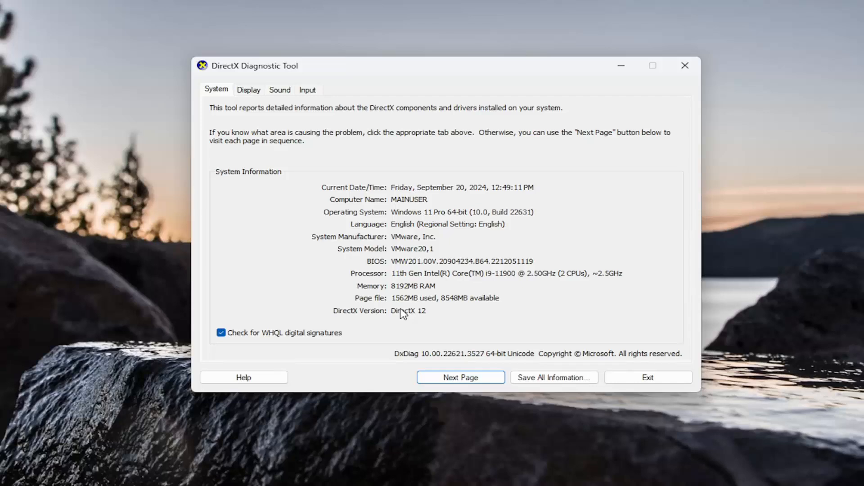
pyautogui.moveTo(480, 309)
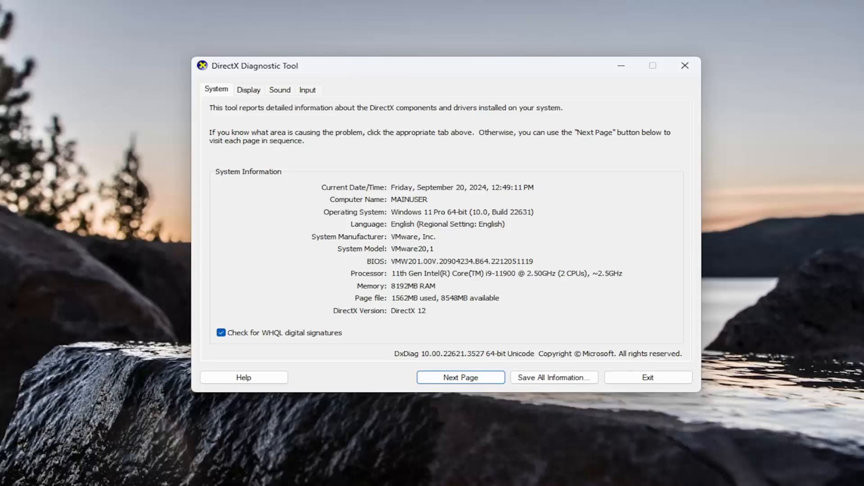
# Review the Display device and driver feature levels, then exit the diagnostic tool
pyautogui.click(248, 89)
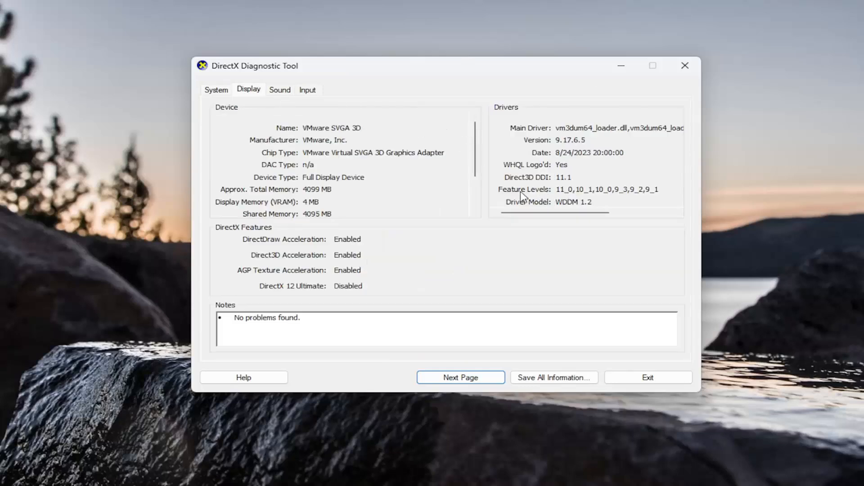
pyautogui.moveTo(580, 123)
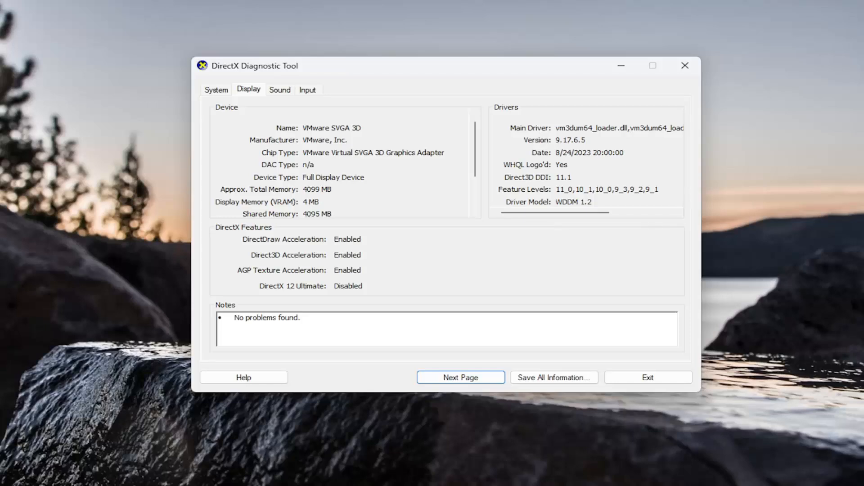
pyautogui.moveTo(451, 126)
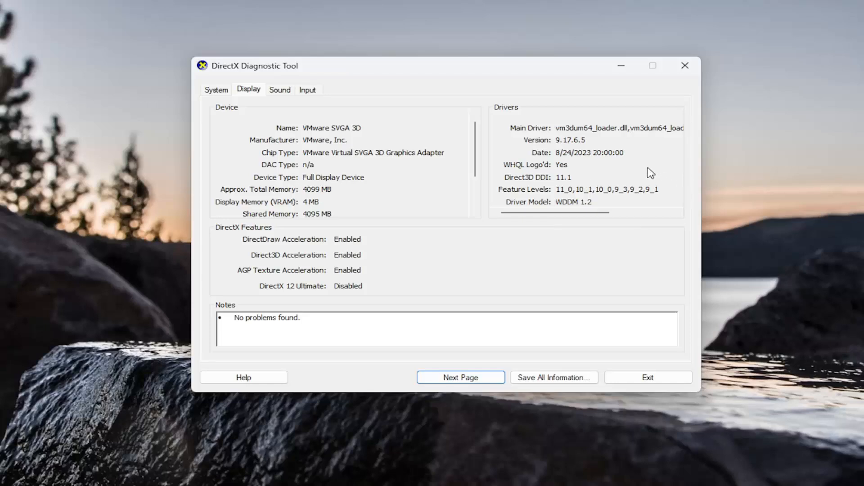
pyautogui.moveTo(619, 161)
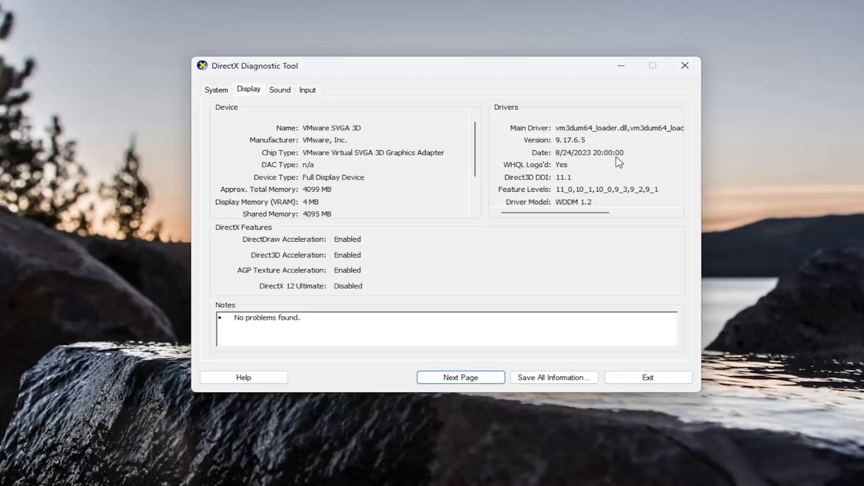
pyautogui.moveTo(613, 158)
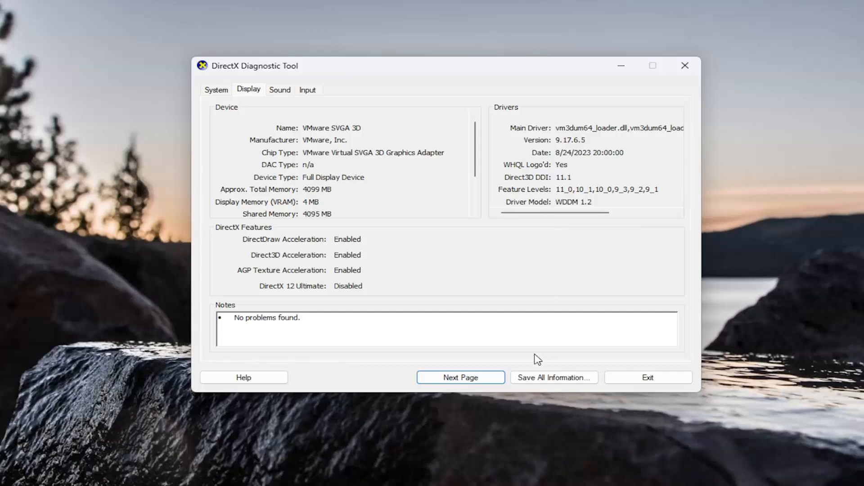
pyautogui.click(647, 378)
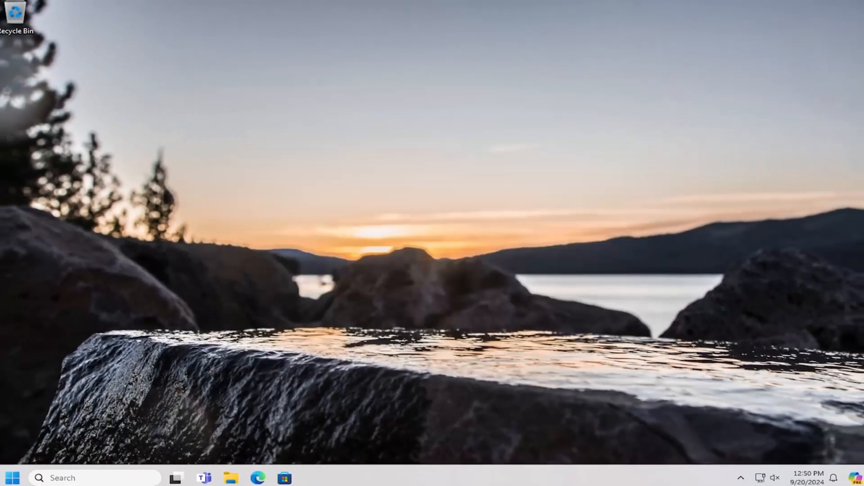